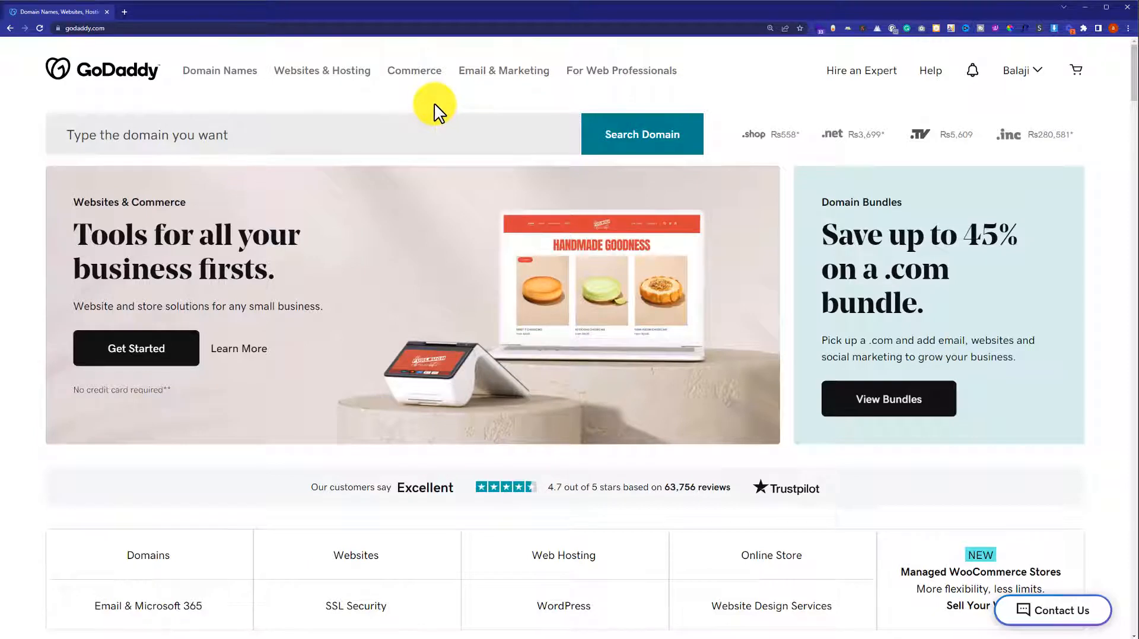
mouse_move(966, 116)
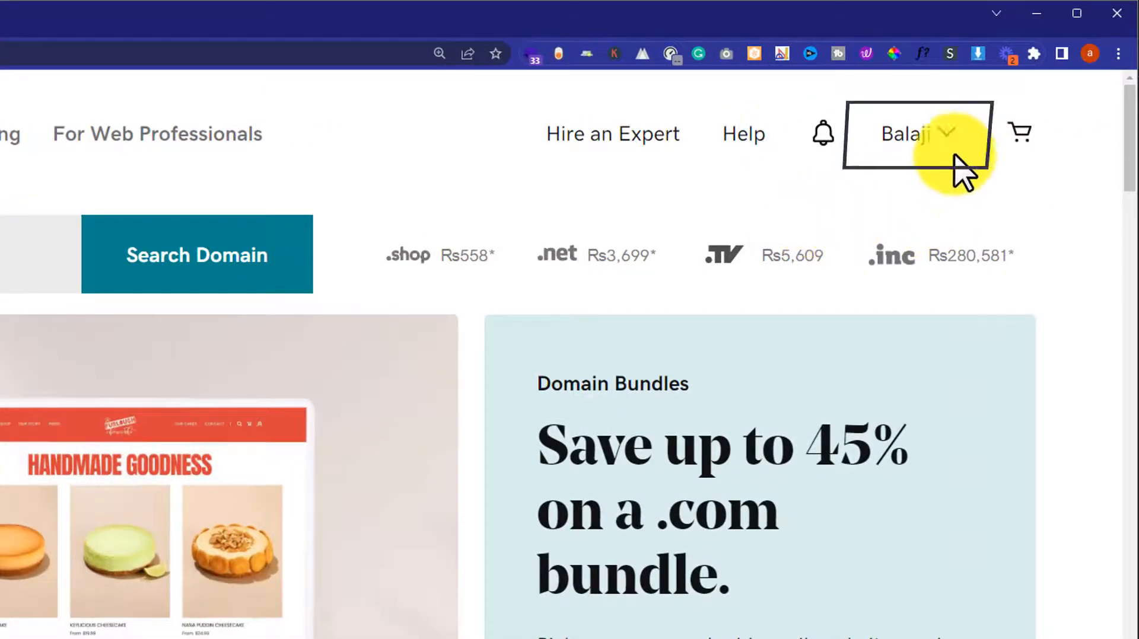
Reach My Products from the account name menu to list the owned domains.
click(917, 134)
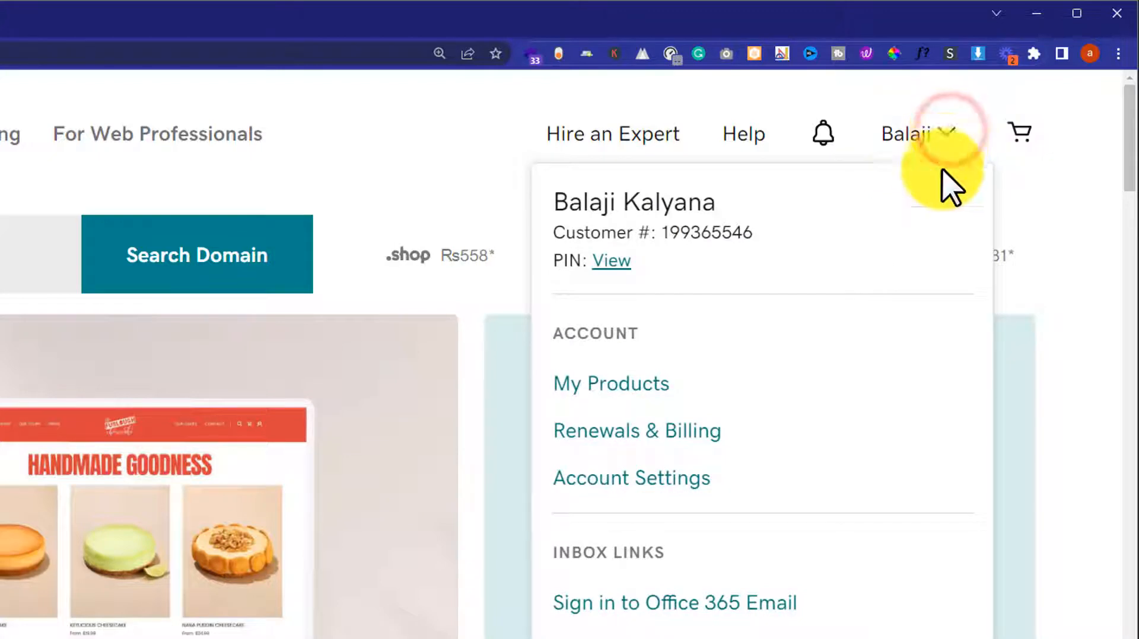
mouse_move(613, 384)
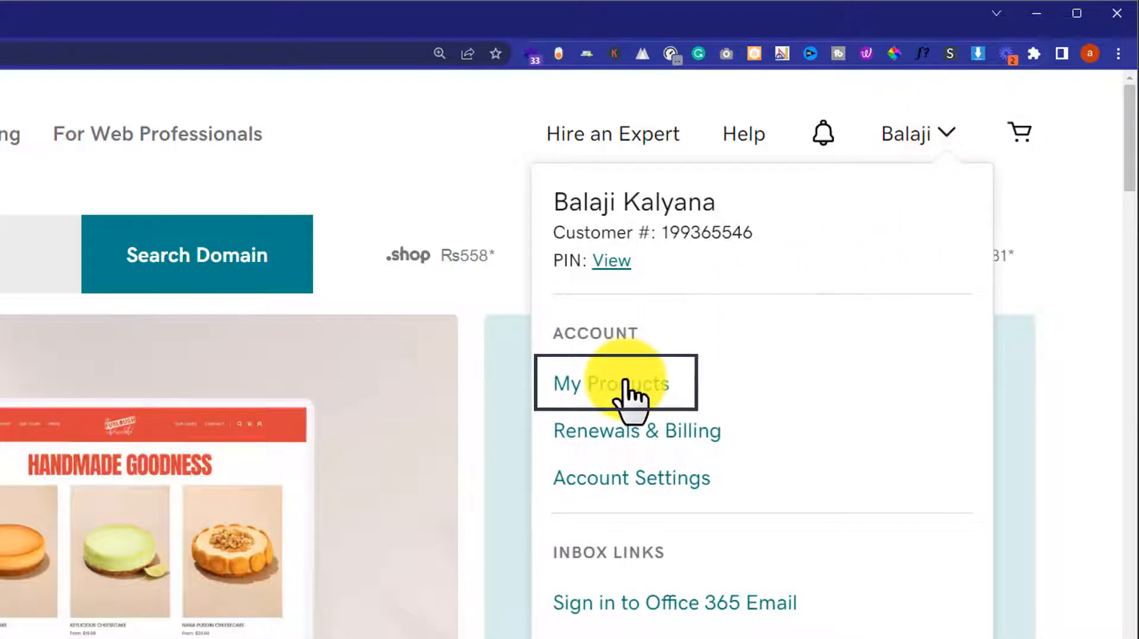
click(609, 383)
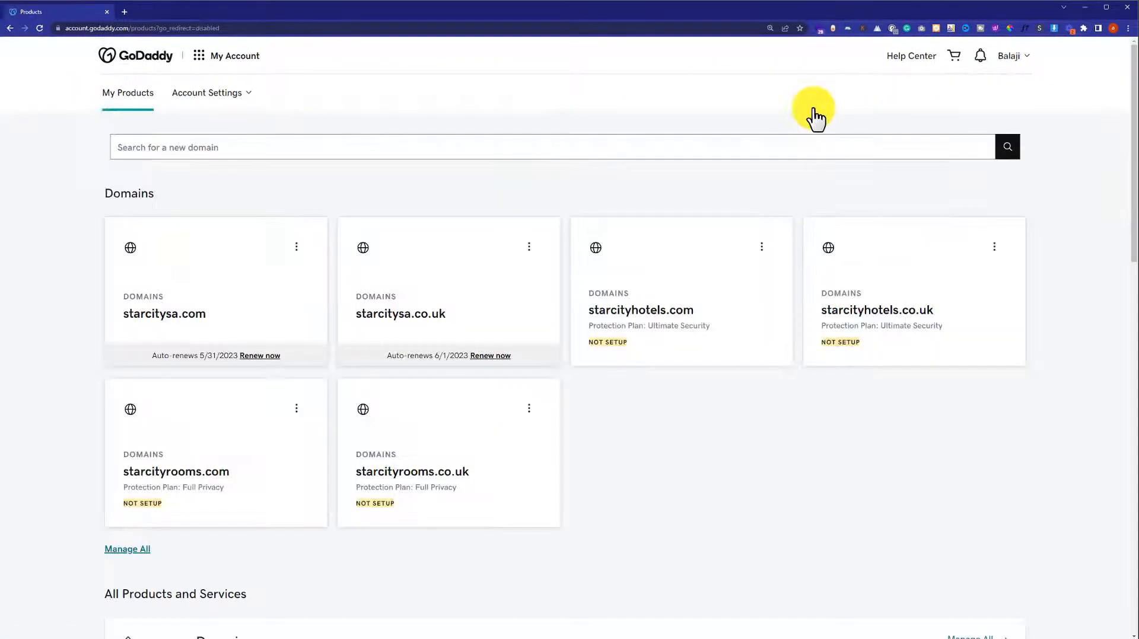
mouse_move(816, 116)
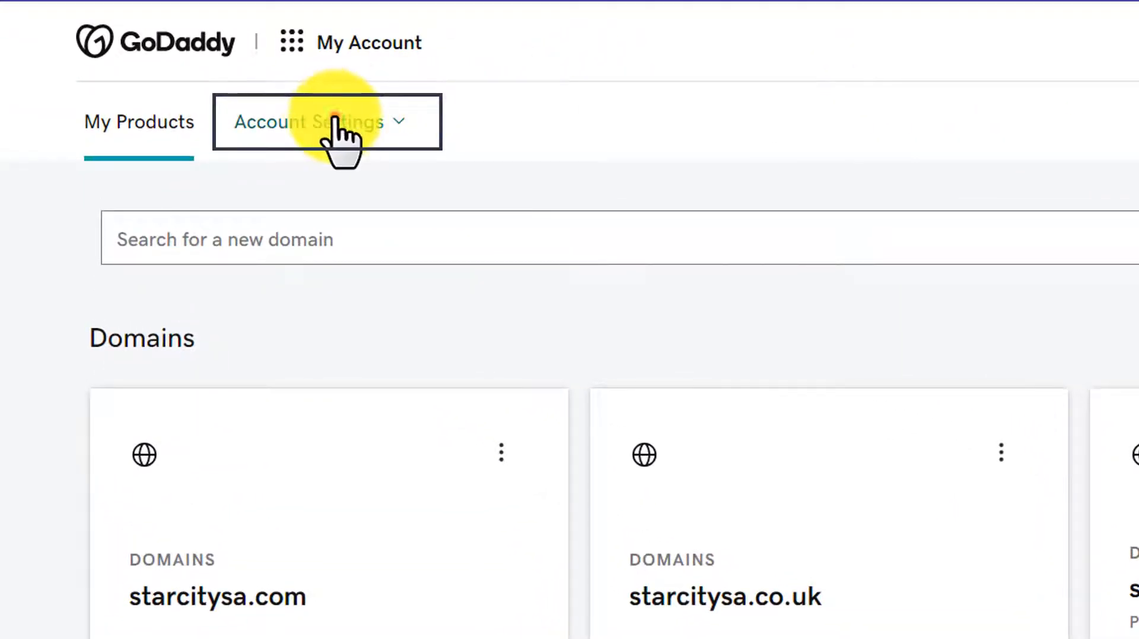
Reach Payment Methods through the Account Settings menu.
click(328, 121)
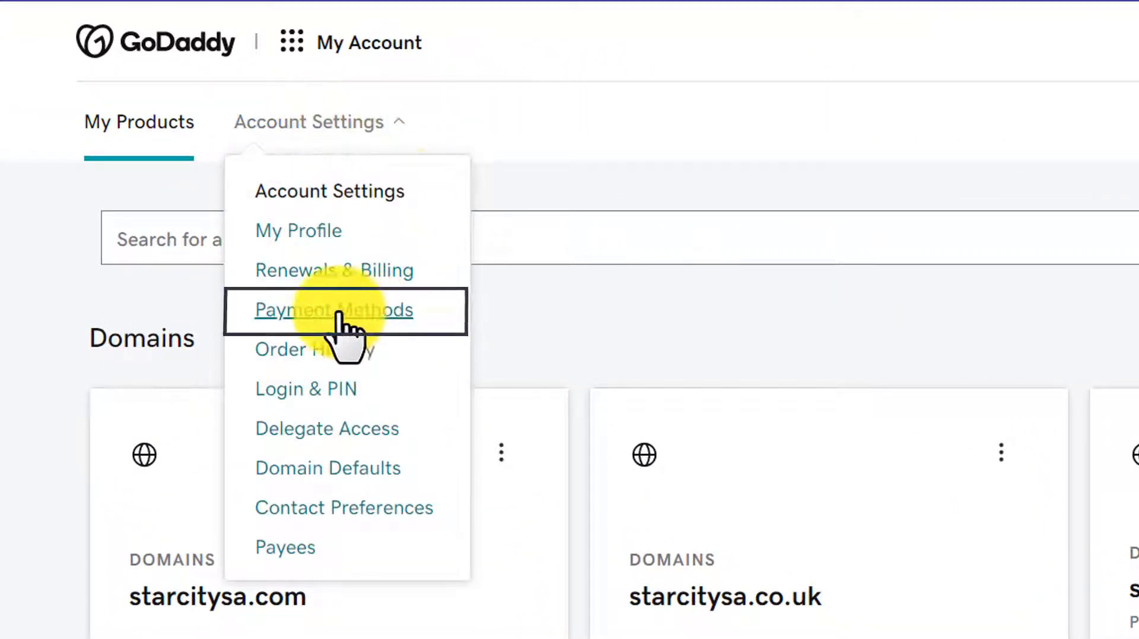
click(333, 310)
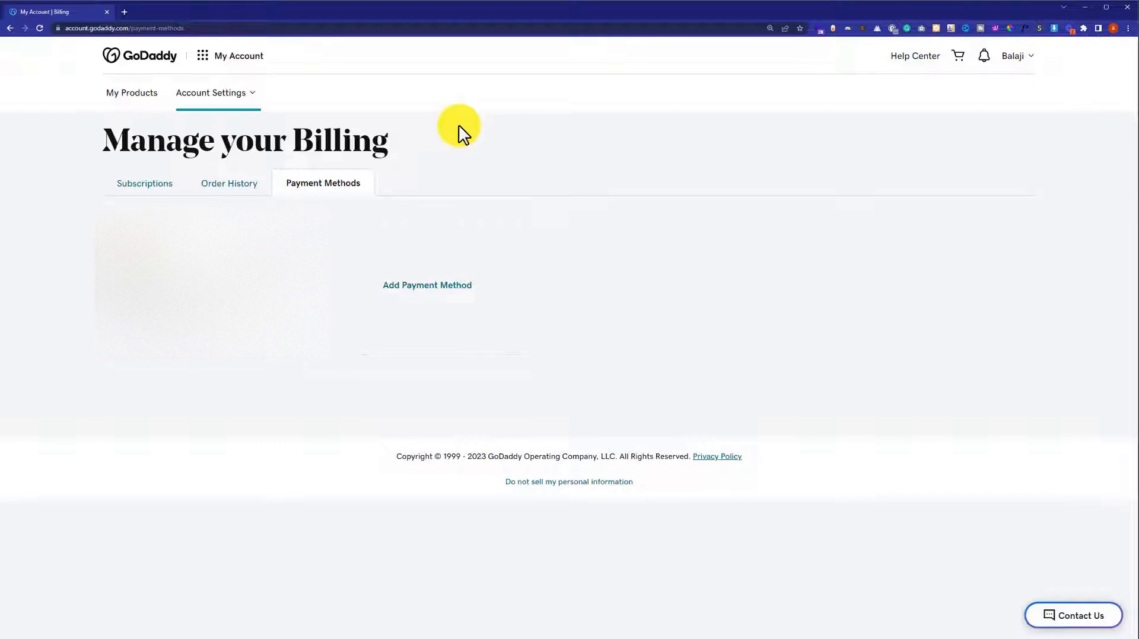
mouse_move(533, 101)
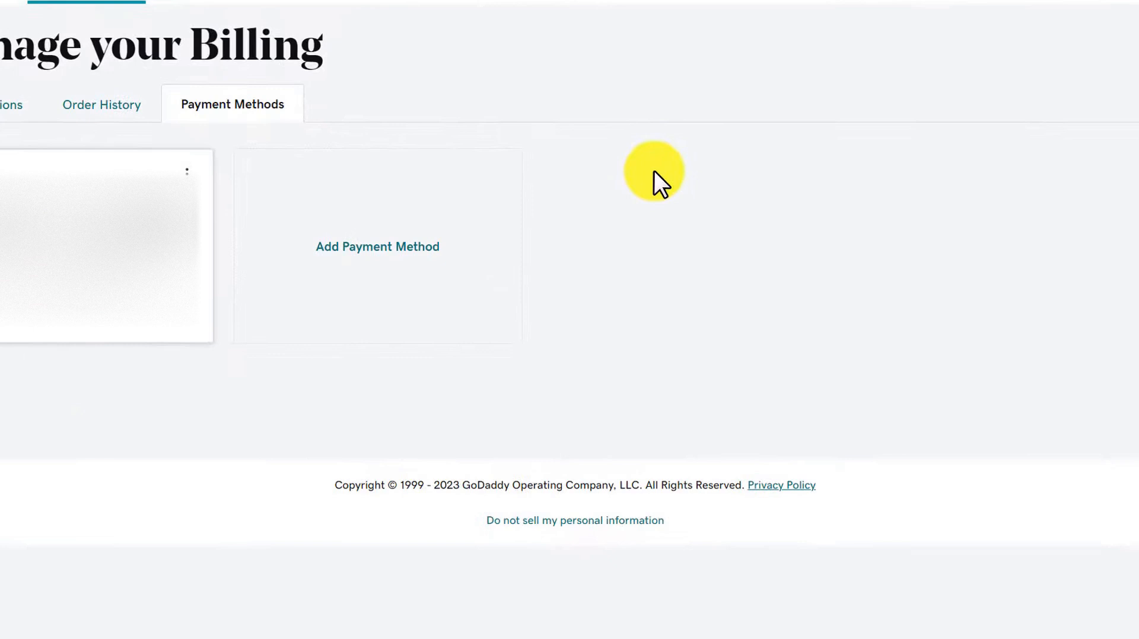
Start adding a new payment method from the Payment Methods tab.
click(377, 247)
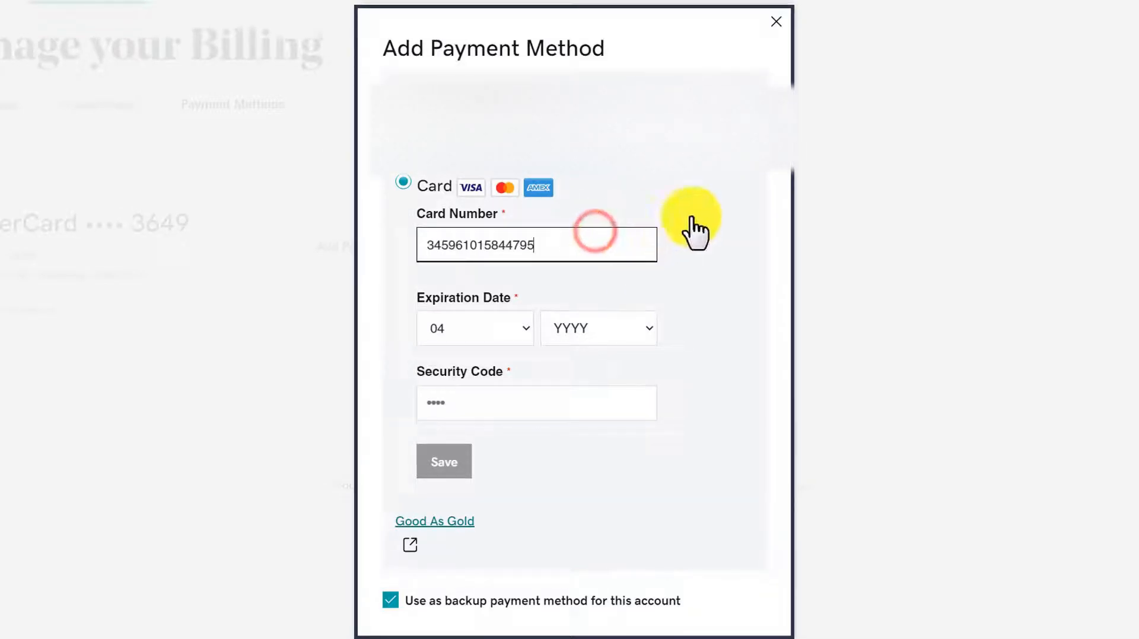
click(597, 327)
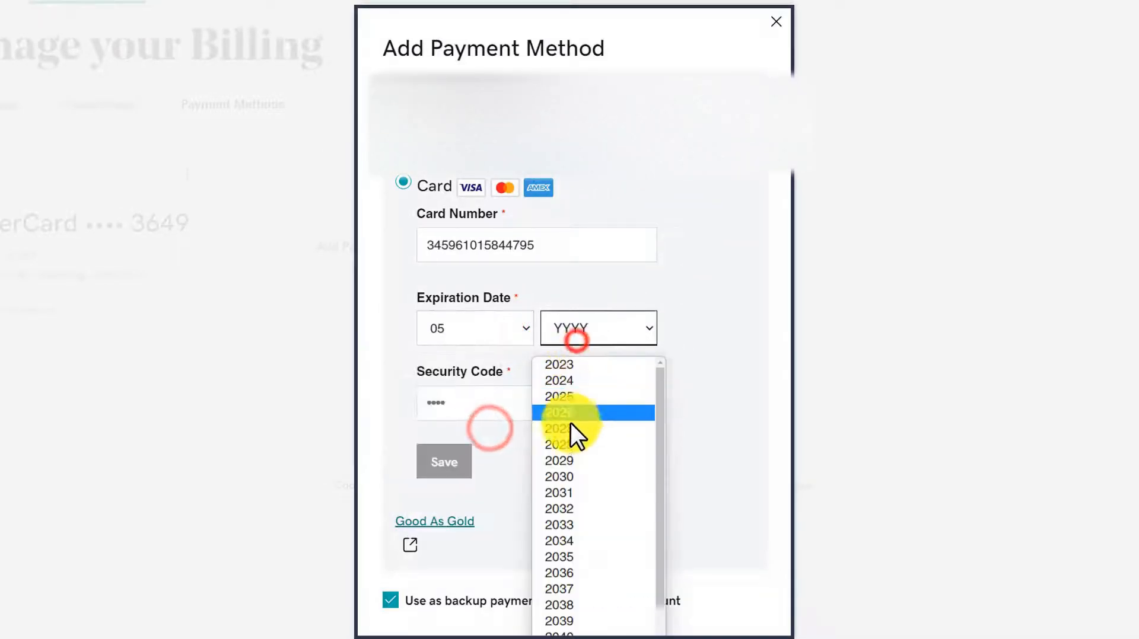
click(559, 428)
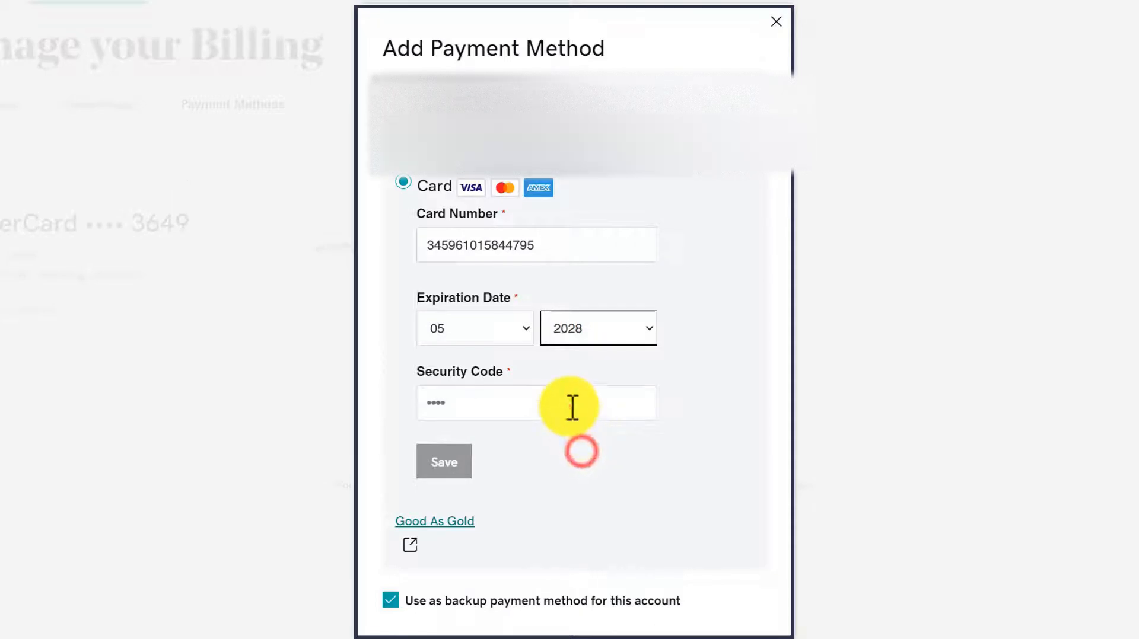
click(536, 403)
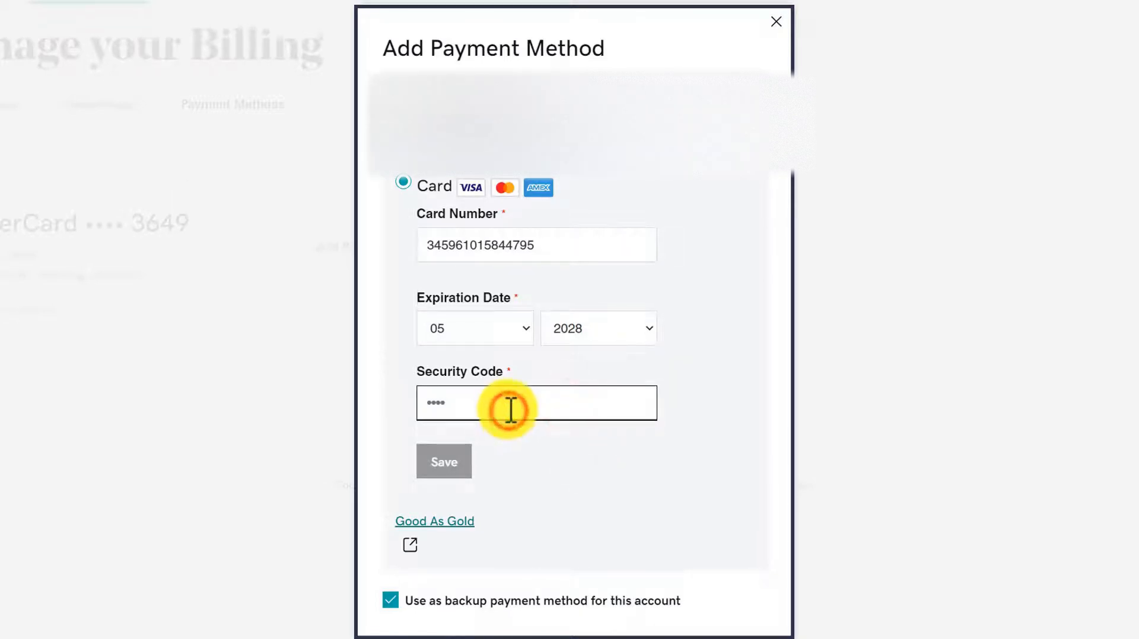
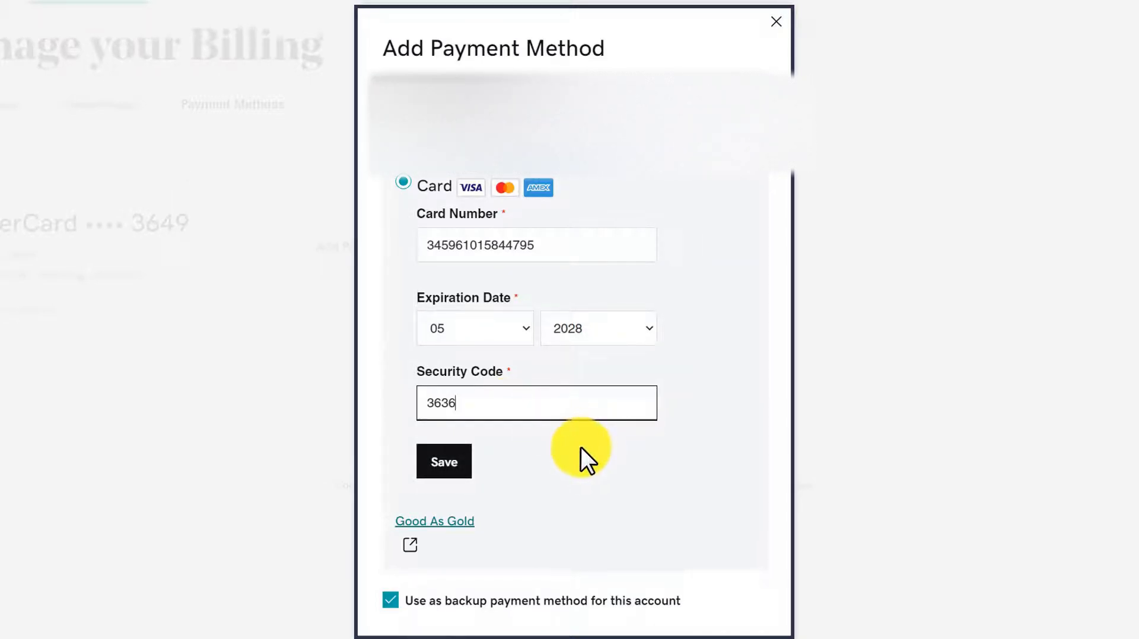
click(444, 462)
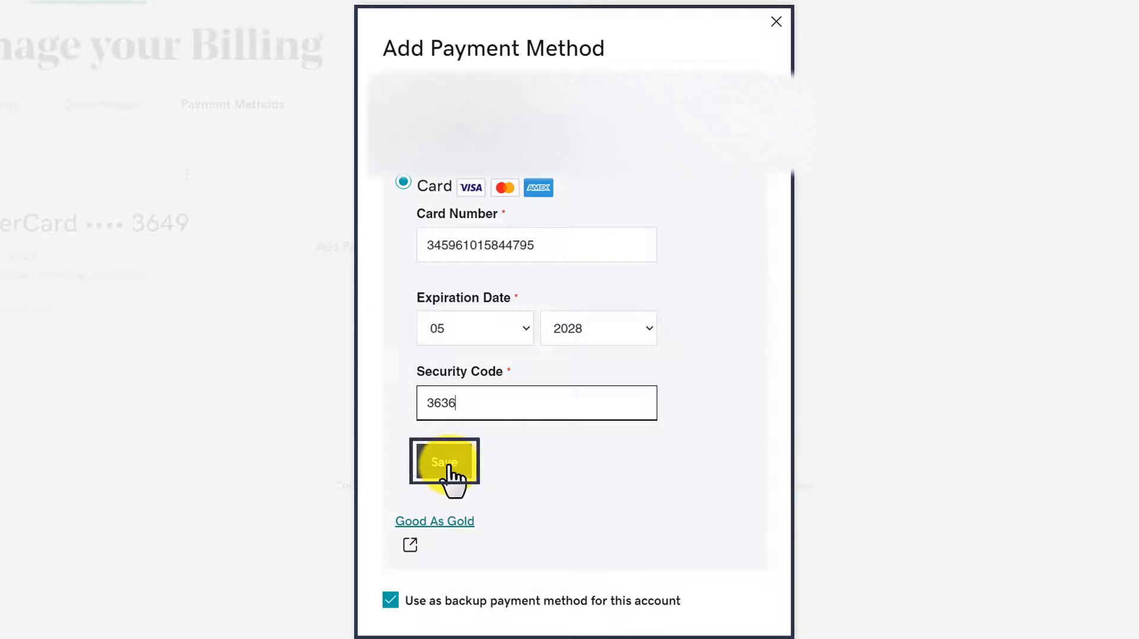
click(444, 463)
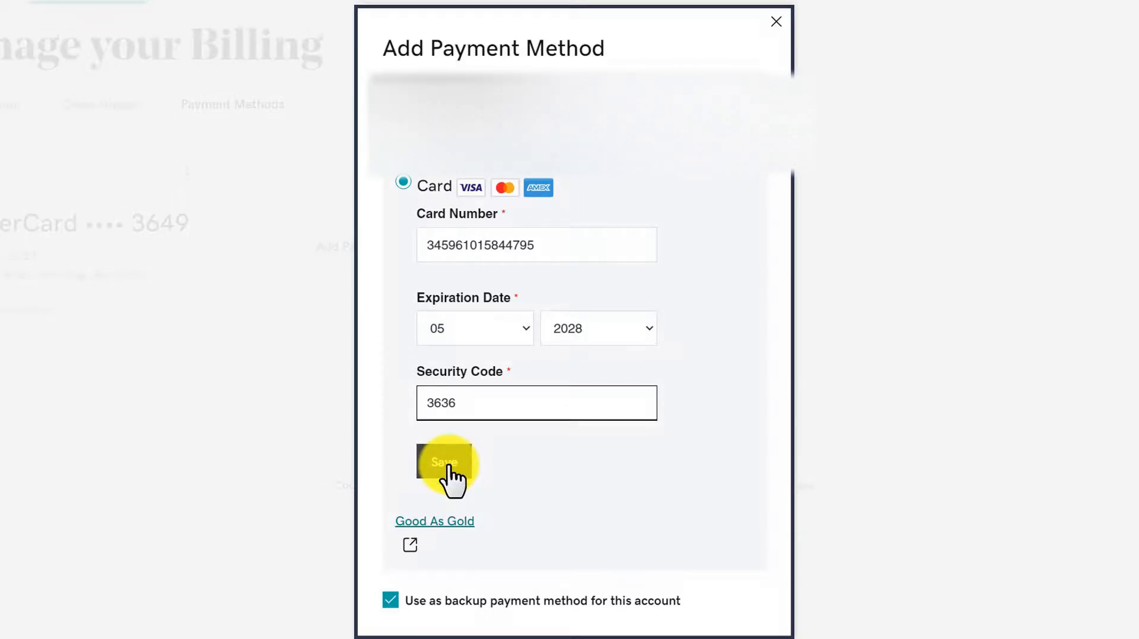